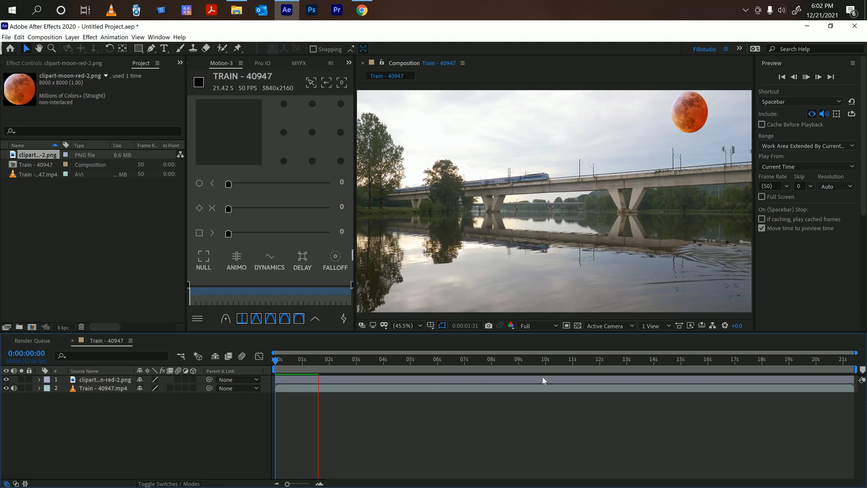
Preview the footage, then pre-compose the moon PNG layer with Move all attributes, naming it moon.
{"action": "left_click", "coordinate": [567, 358]}
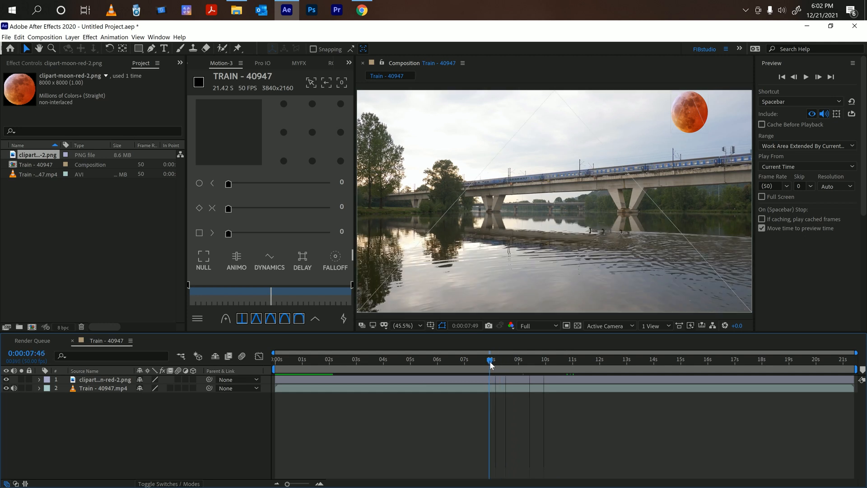
{"action": "left_click", "coordinate": [424, 359]}
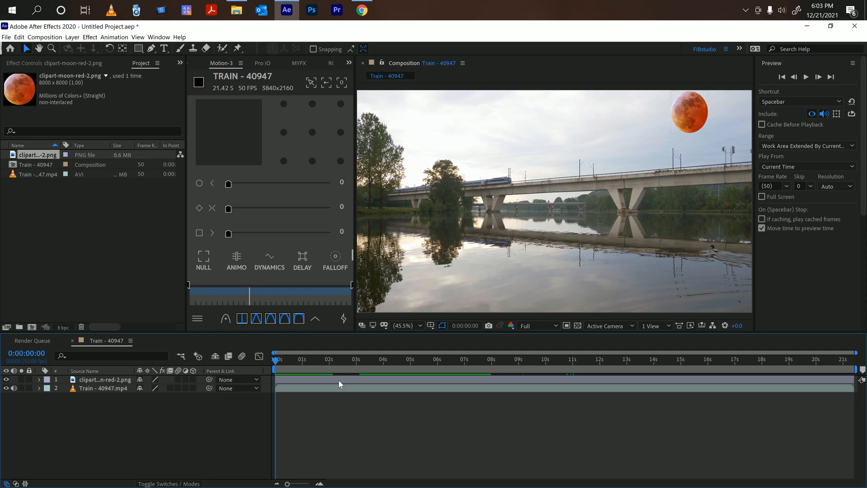
{"action": "left_click", "coordinate": [104, 379]}
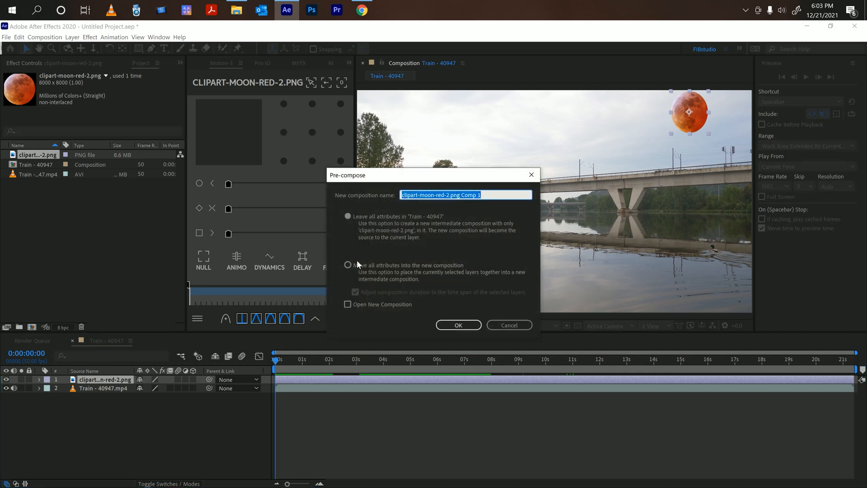
{"action": "left_click", "coordinate": [347, 265]}
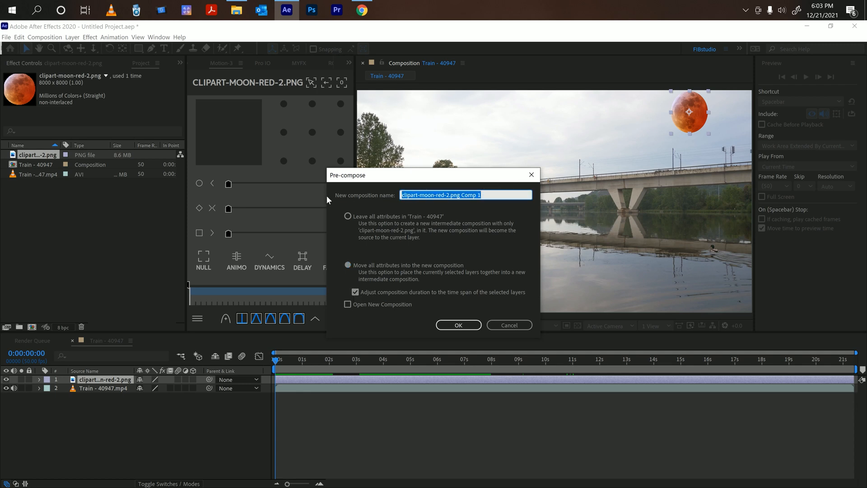
{"action": "left_click", "coordinate": [458, 324]}
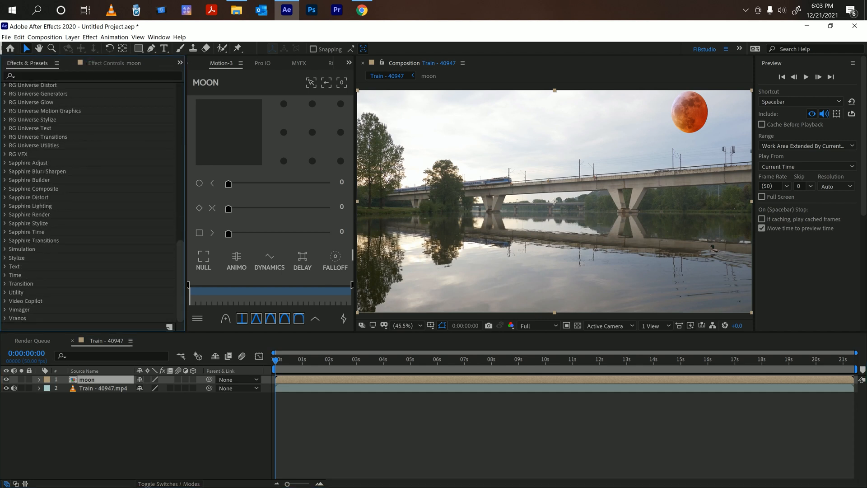
Apply the RG VFX Reflection effect to the moon composition from Effects & Presets.
{"action": "left_click", "coordinate": [5, 155]}
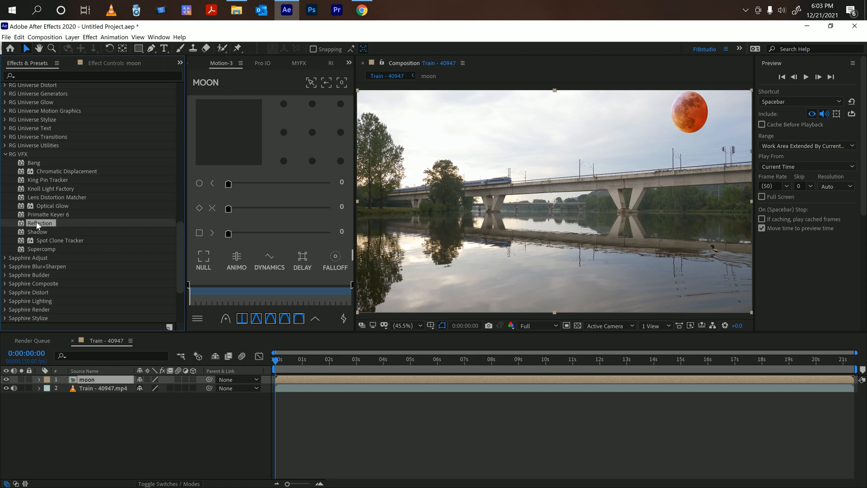
{"action": "double_click", "coordinate": [38, 224]}
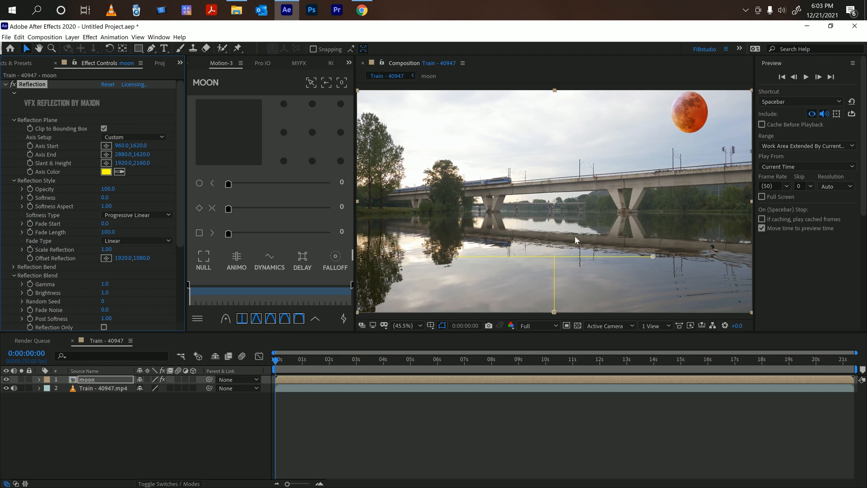
{"action": "mouse_move", "coordinate": [566, 259]}
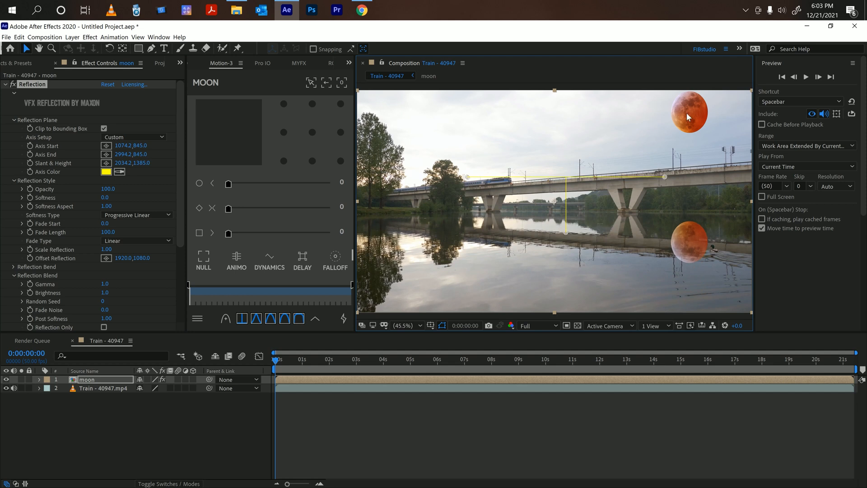
{"action": "mouse_move", "coordinate": [714, 244]}
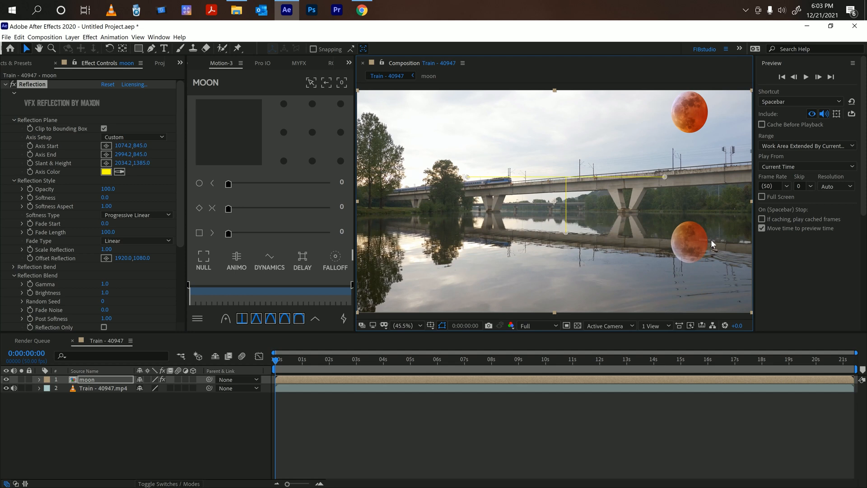
{"action": "mouse_move", "coordinate": [724, 239]}
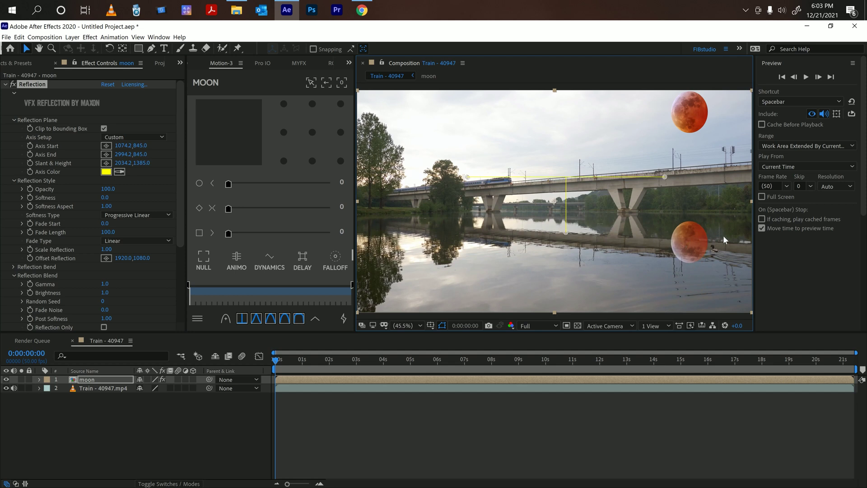
{"action": "mouse_move", "coordinate": [595, 183]}
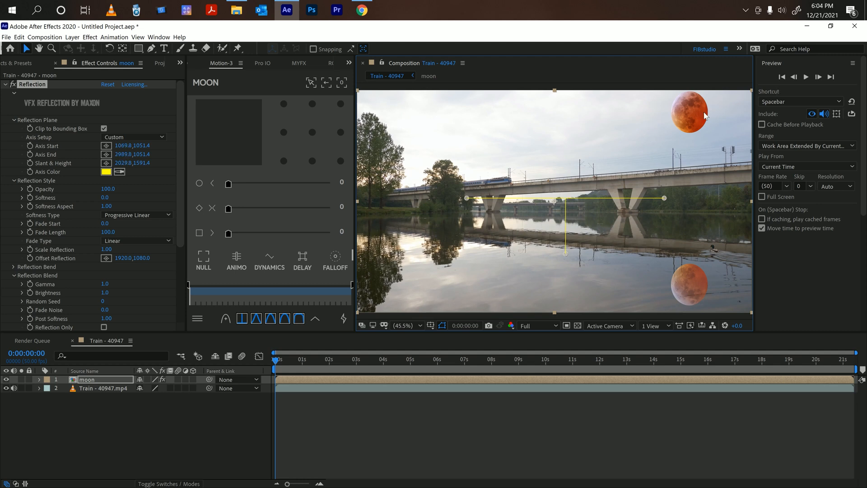
{"action": "mouse_move", "coordinate": [732, 256]}
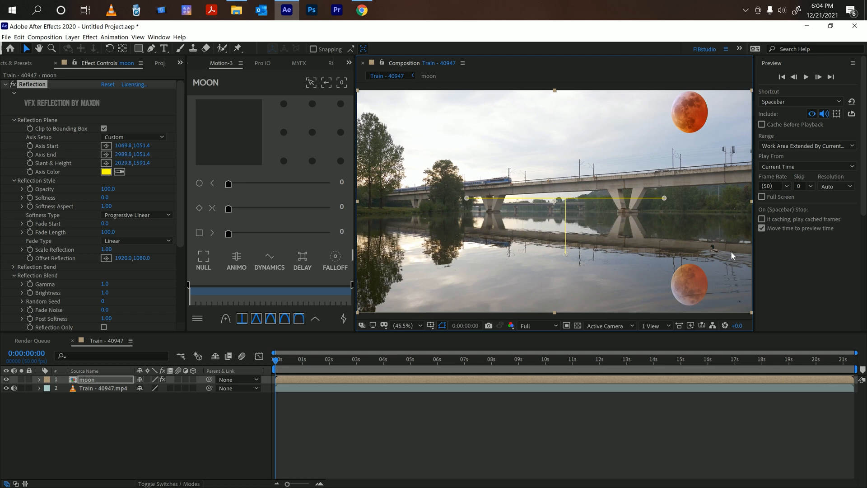
{"action": "mouse_move", "coordinate": [717, 279]}
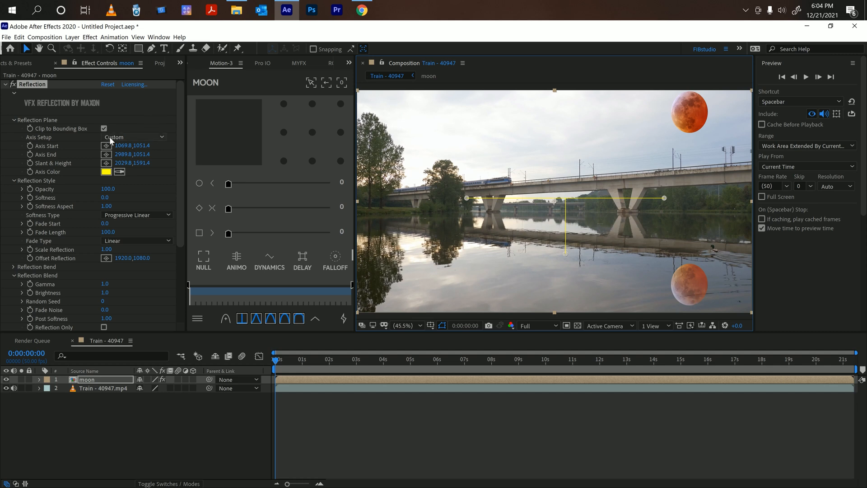
{"action": "mouse_move", "coordinate": [228, 177]}
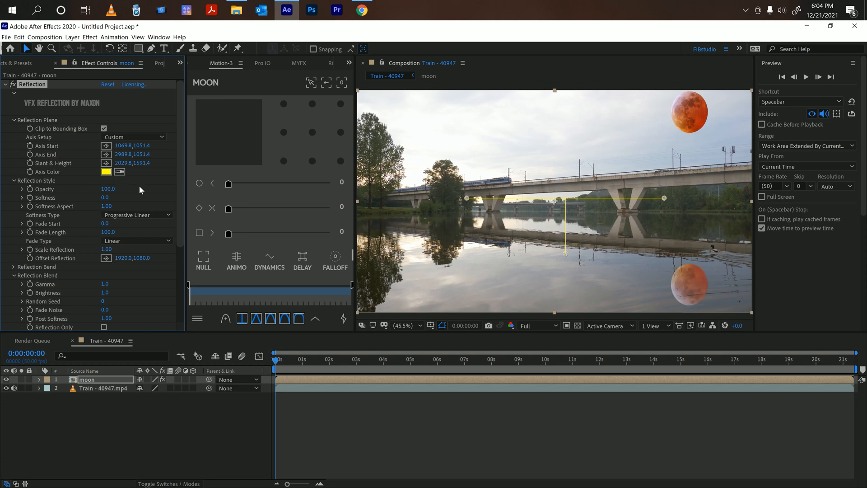
{"action": "mouse_move", "coordinate": [591, 226]}
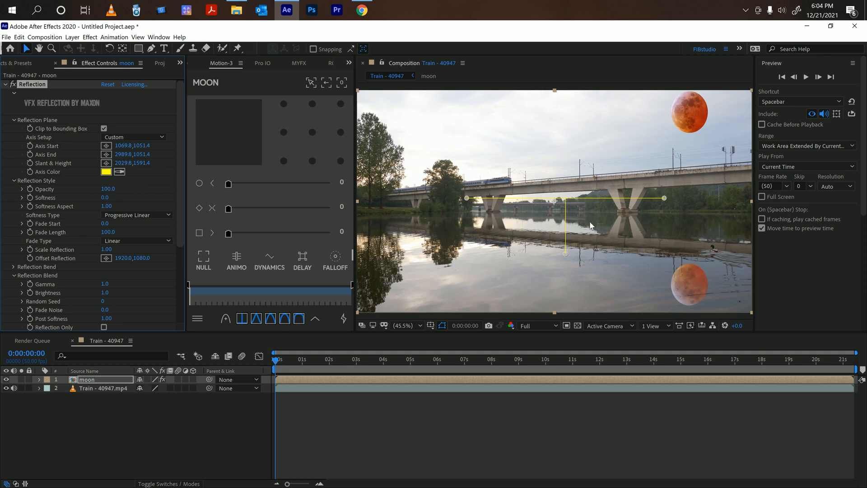
{"action": "mouse_move", "coordinate": [688, 291]}
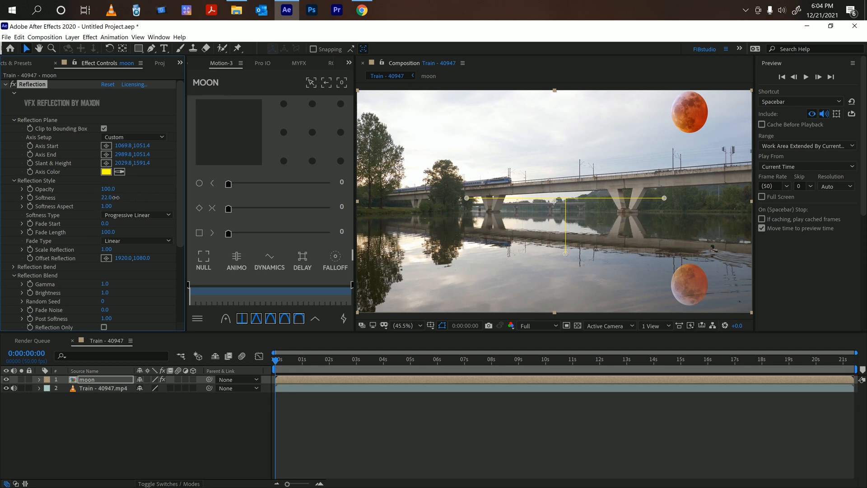
{"action": "left_click_drag", "start_coordinate": [104, 198], "coordinate": [155, 198]}
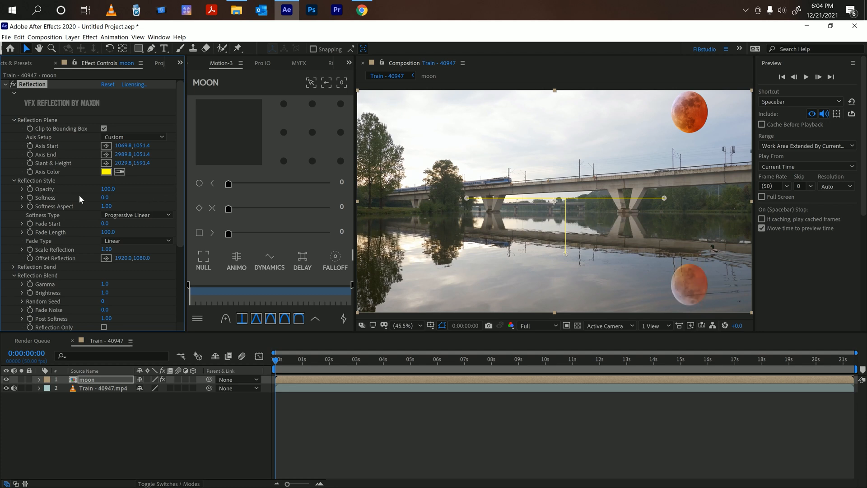
{"action": "mouse_move", "coordinate": [107, 206]}
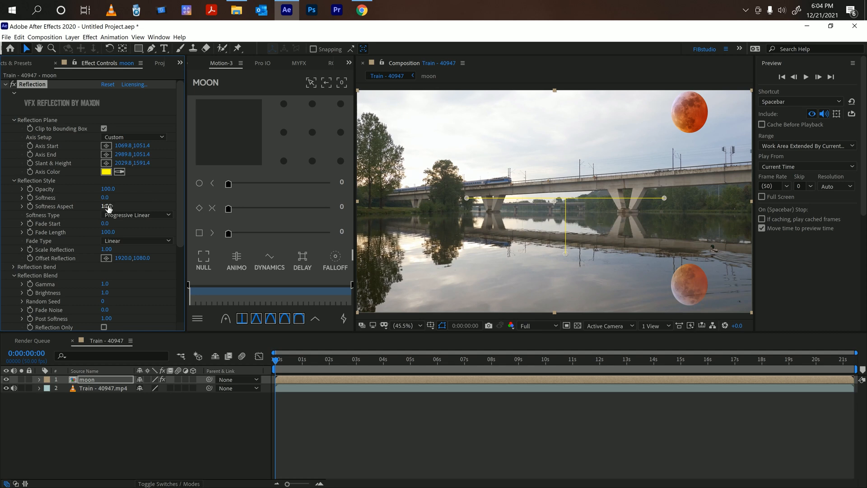
{"action": "left_click_drag", "start_coordinate": [105, 198], "coordinate": [117, 198]}
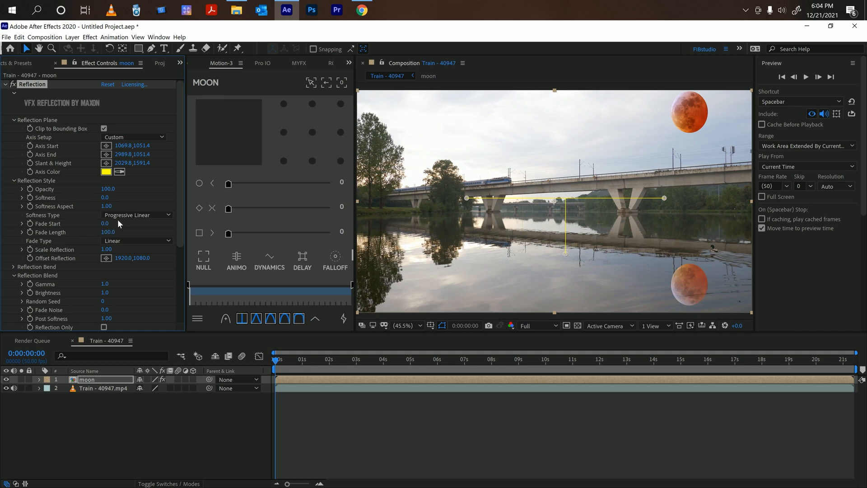
{"action": "mouse_move", "coordinate": [112, 230]}
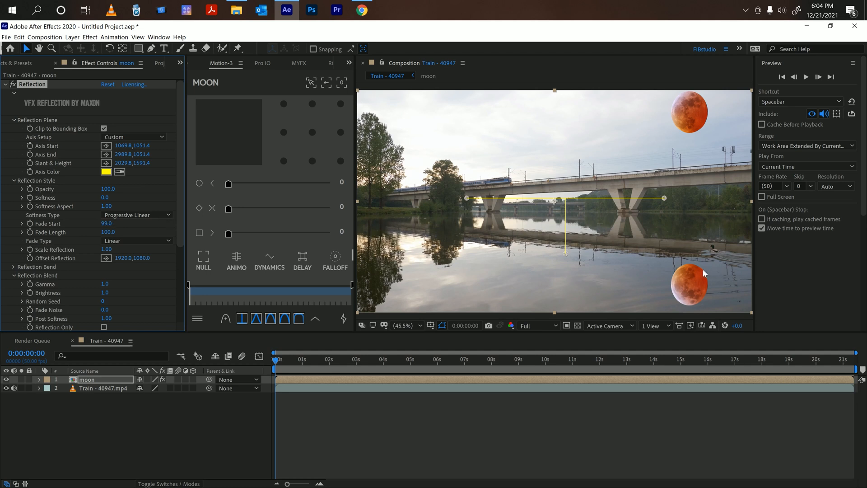
{"action": "mouse_move", "coordinate": [698, 283]}
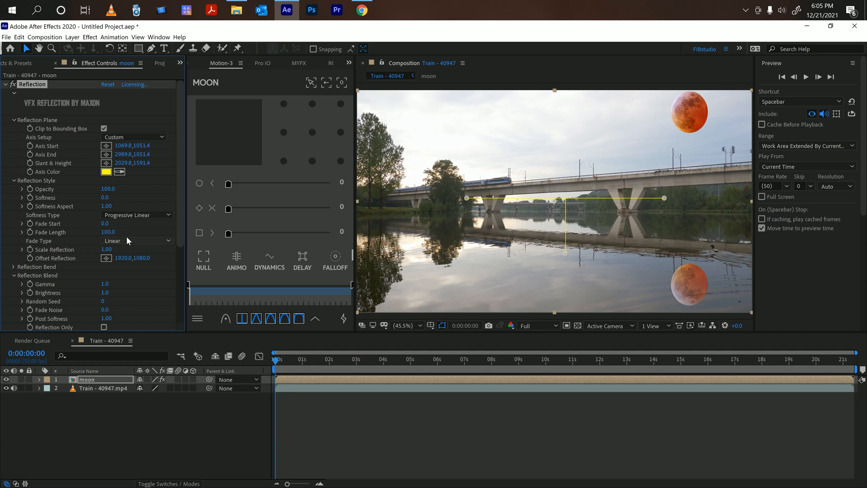
{"action": "mouse_move", "coordinate": [139, 232]}
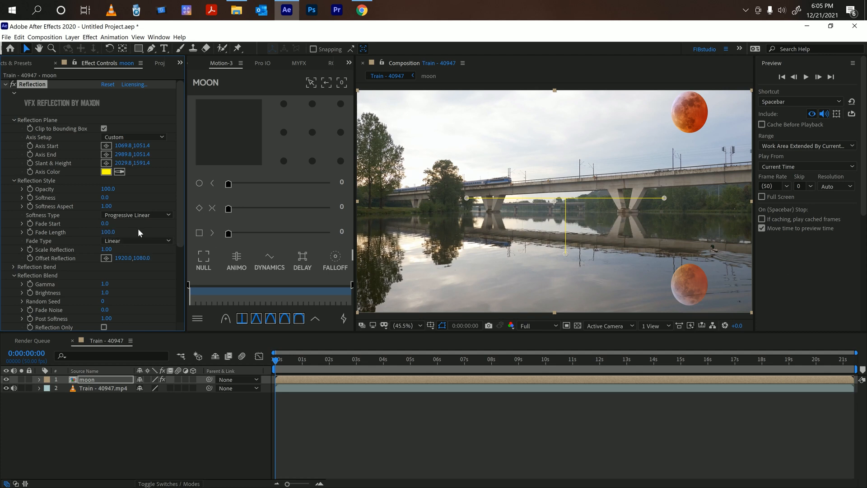
{"action": "mouse_move", "coordinate": [101, 237]}
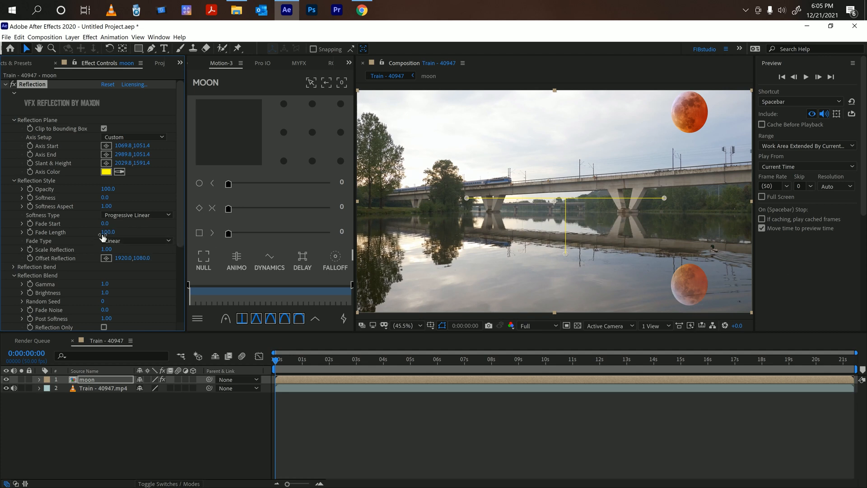
{"action": "mouse_move", "coordinate": [88, 253]}
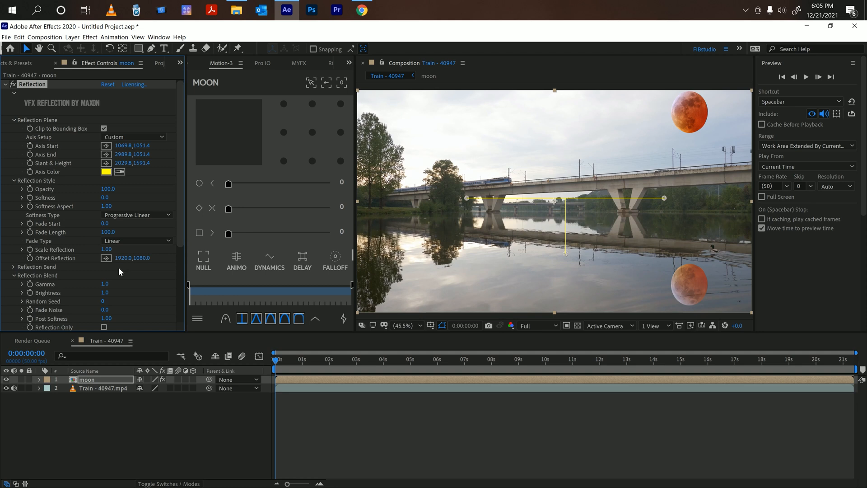
{"action": "mouse_move", "coordinate": [593, 157]}
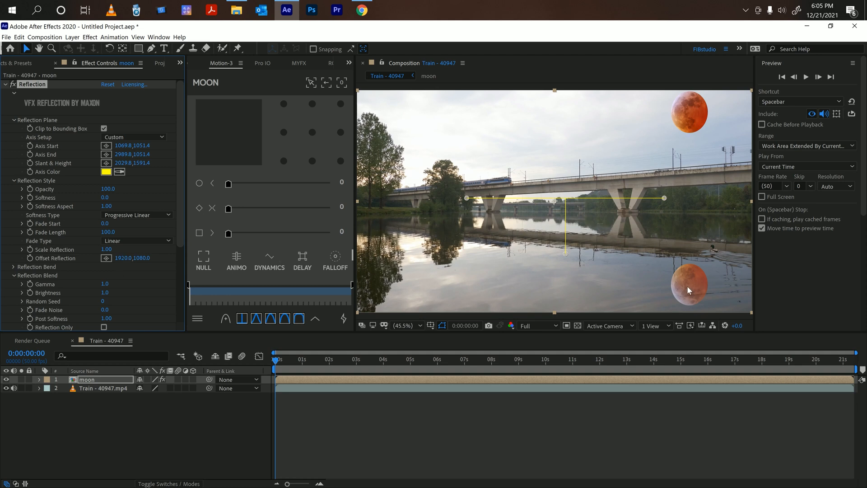
{"action": "mouse_move", "coordinate": [438, 285]}
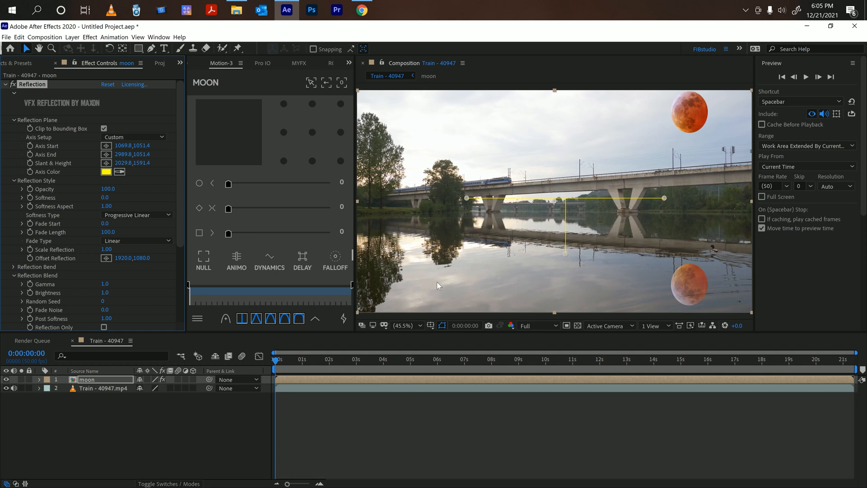
{"action": "mouse_move", "coordinate": [509, 290]}
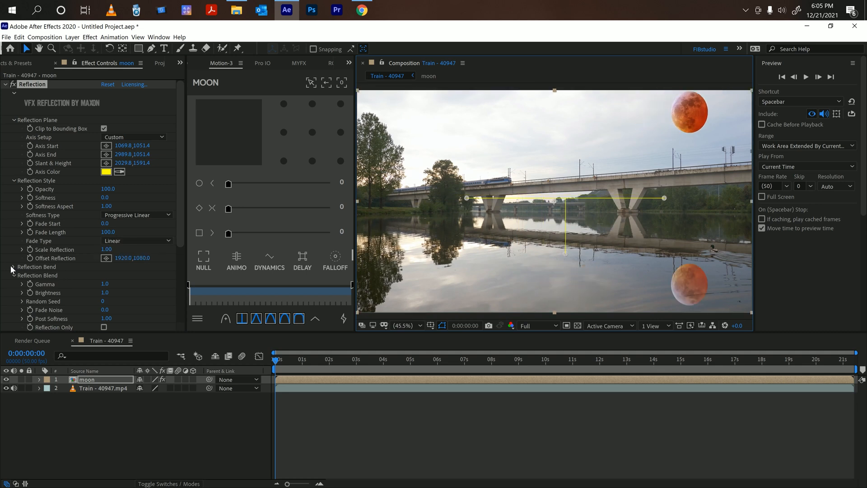
Expand Reflection Bend on the moon's Reflection effect and check Enable Bend.
{"action": "left_click", "coordinate": [14, 266]}
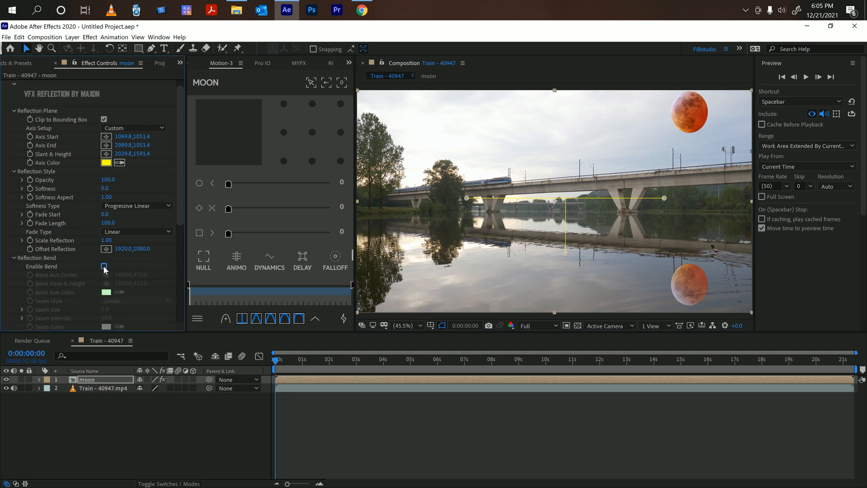
{"action": "left_click", "coordinate": [103, 266]}
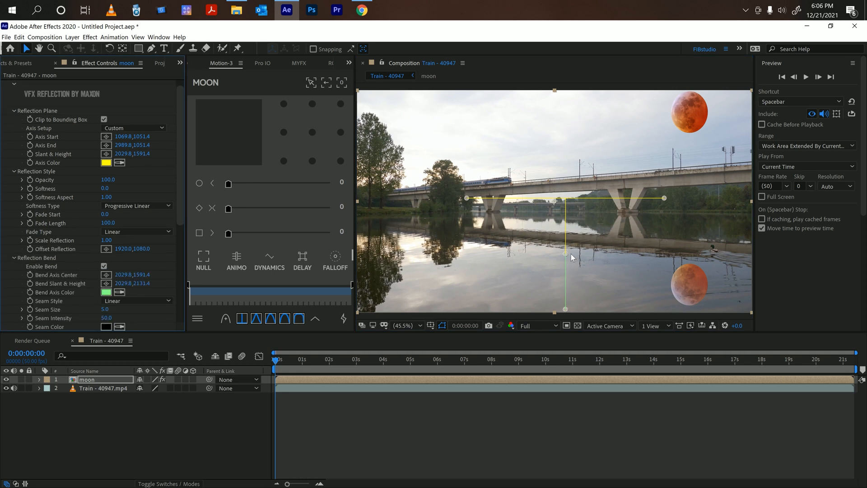
{"action": "mouse_move", "coordinate": [565, 256]}
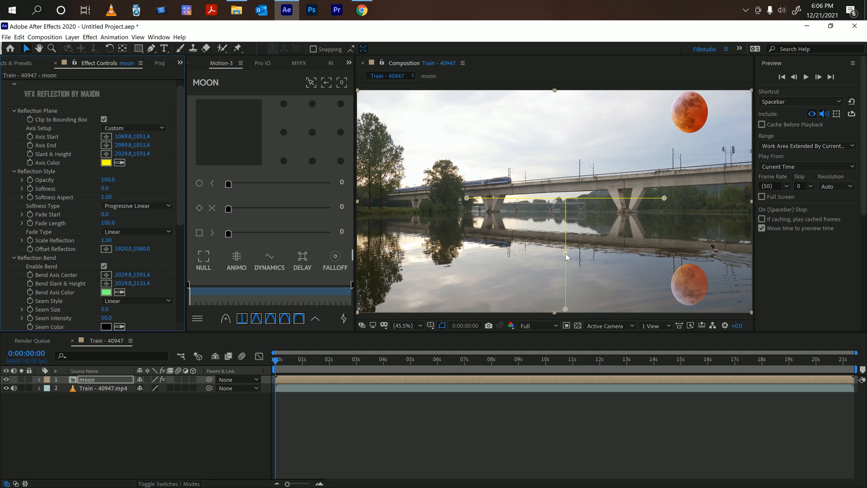
{"action": "mouse_move", "coordinate": [694, 161]}
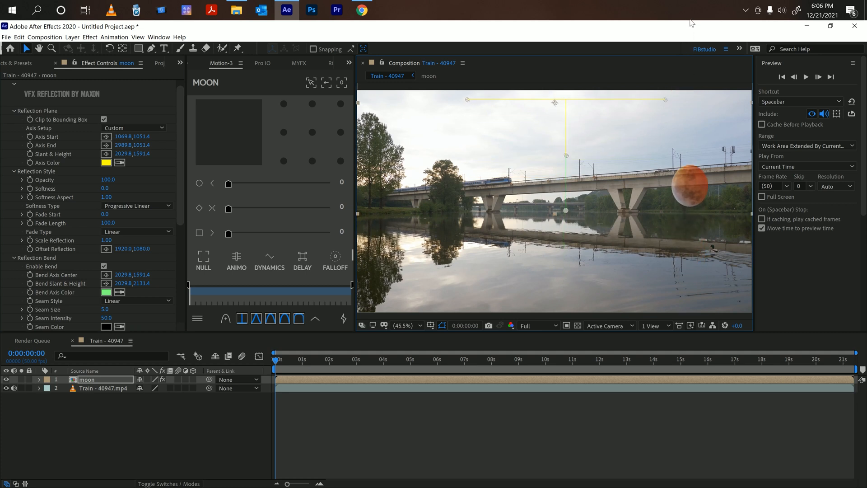
{"action": "mouse_move", "coordinate": [608, 321]}
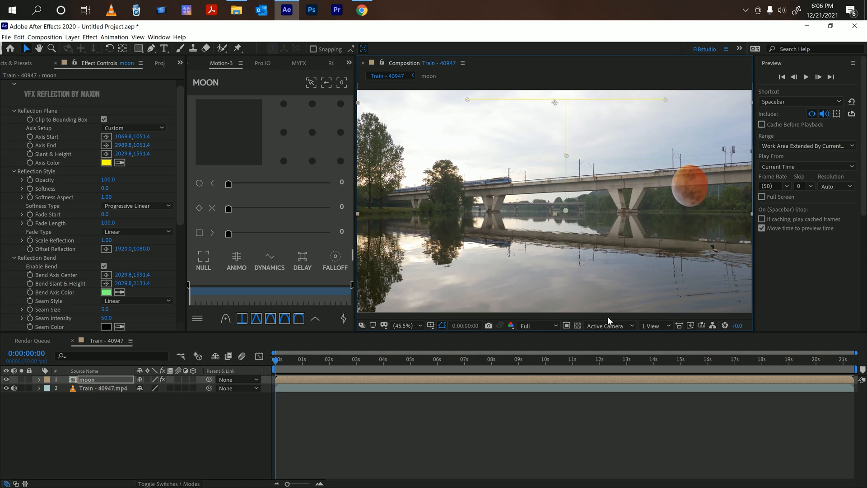
{"action": "mouse_move", "coordinate": [753, 345]}
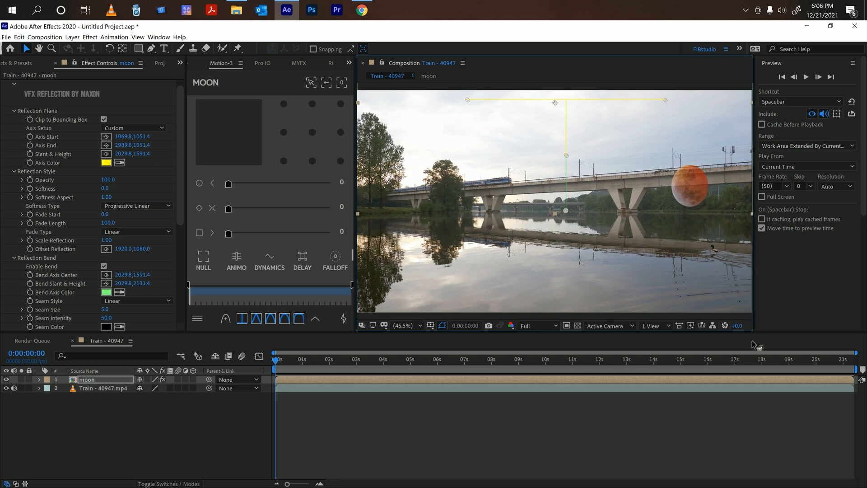
{"action": "mouse_move", "coordinate": [711, 216]}
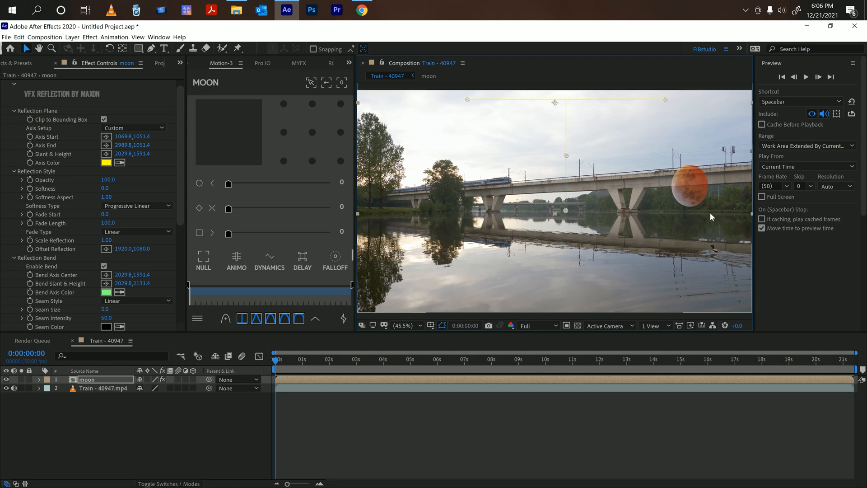
{"action": "mouse_move", "coordinate": [686, 181]}
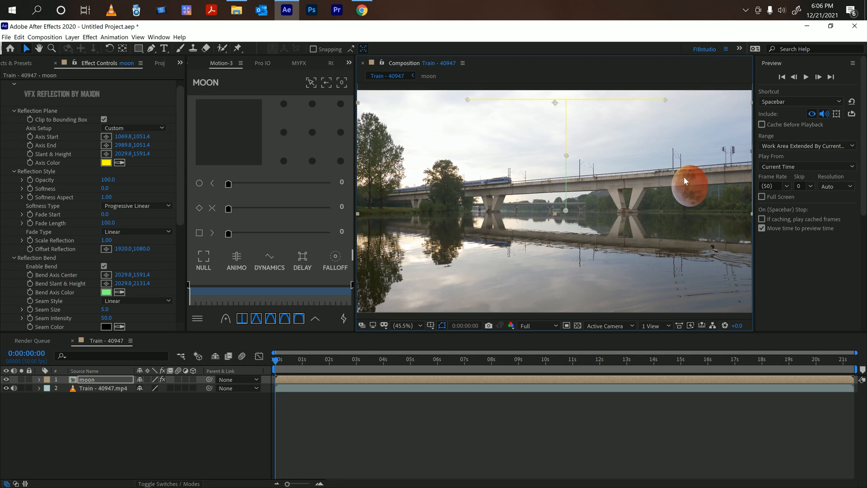
{"action": "mouse_move", "coordinate": [690, 188]}
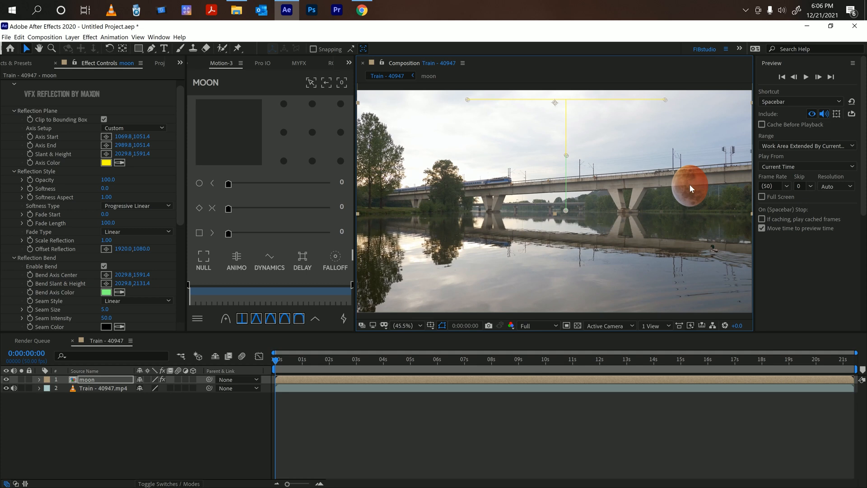
{"action": "mouse_move", "coordinate": [620, 219]}
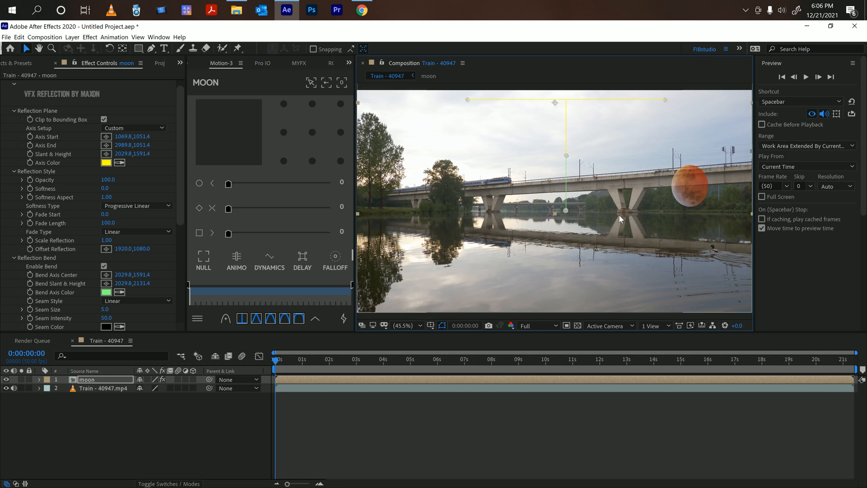
{"action": "mouse_move", "coordinate": [690, 189]}
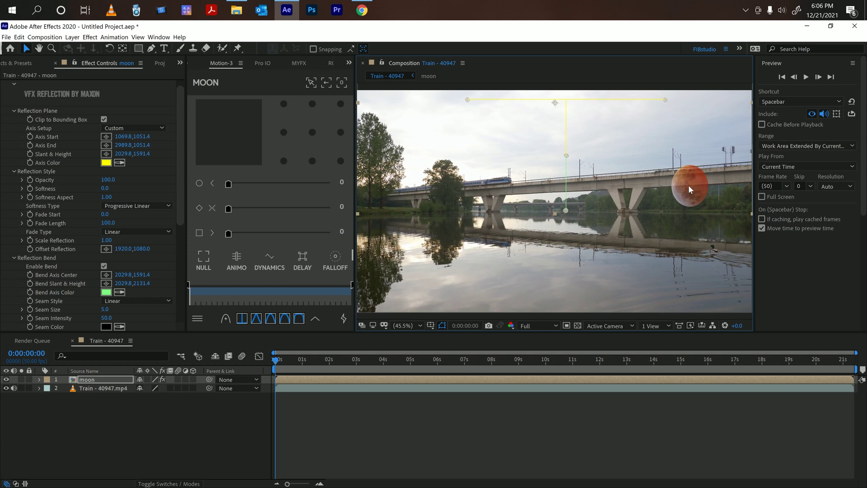
{"action": "mouse_move", "coordinate": [643, 210]}
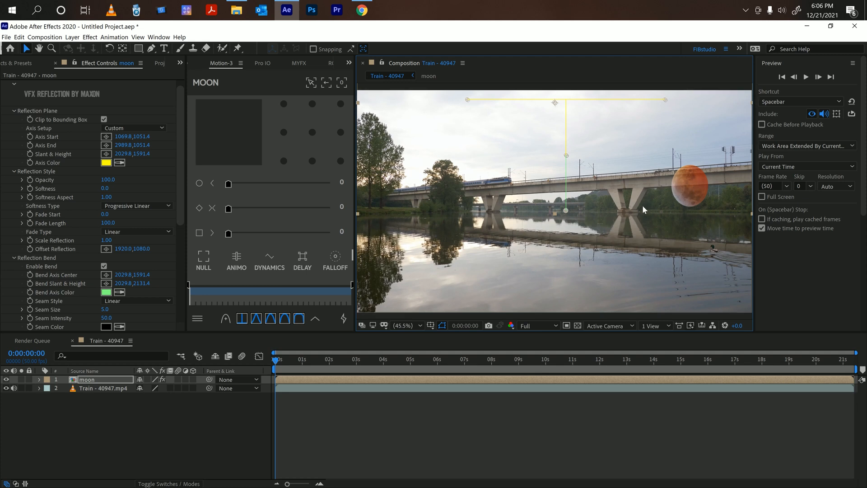
{"action": "mouse_move", "coordinate": [693, 187]}
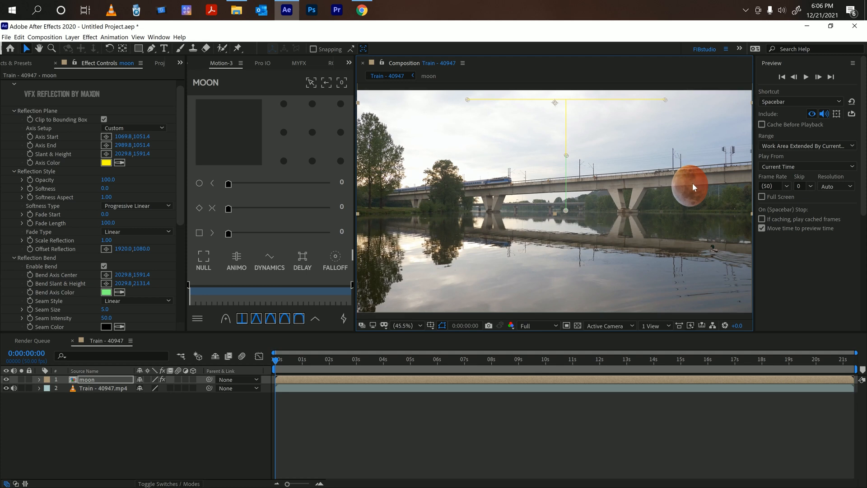
{"action": "mouse_move", "coordinate": [693, 179]}
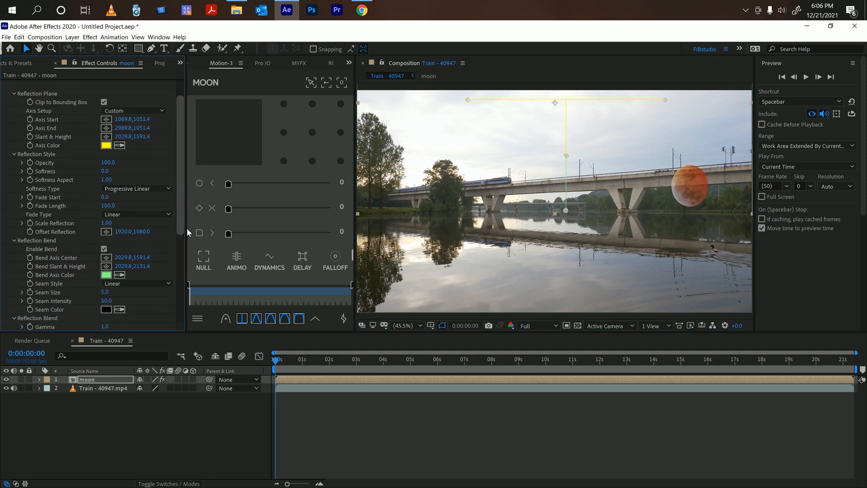
{"action": "scroll", "scroll_direction": "down", "scroll_amount": 3}
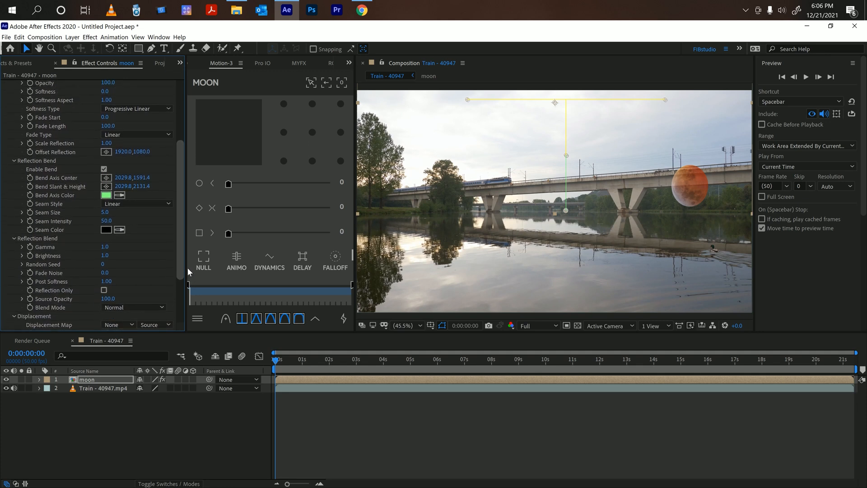
{"action": "scroll", "scroll_direction": "up", "scroll_amount": 3}
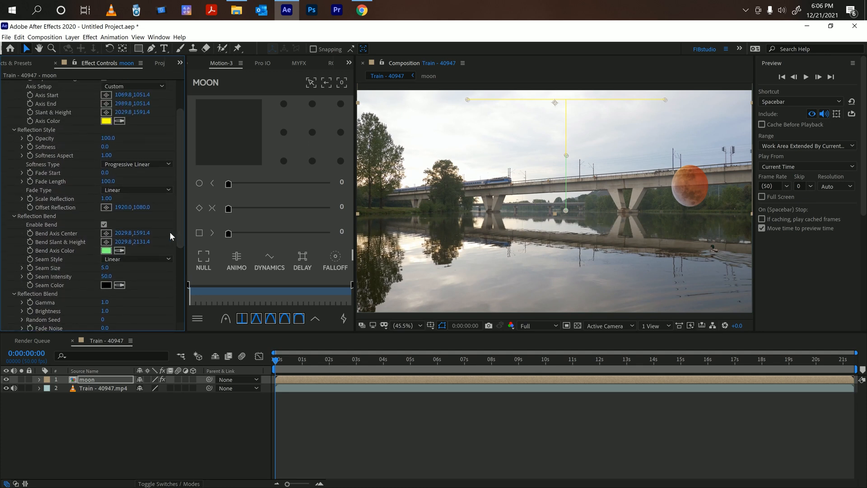
{"action": "mouse_move", "coordinate": [605, 182]}
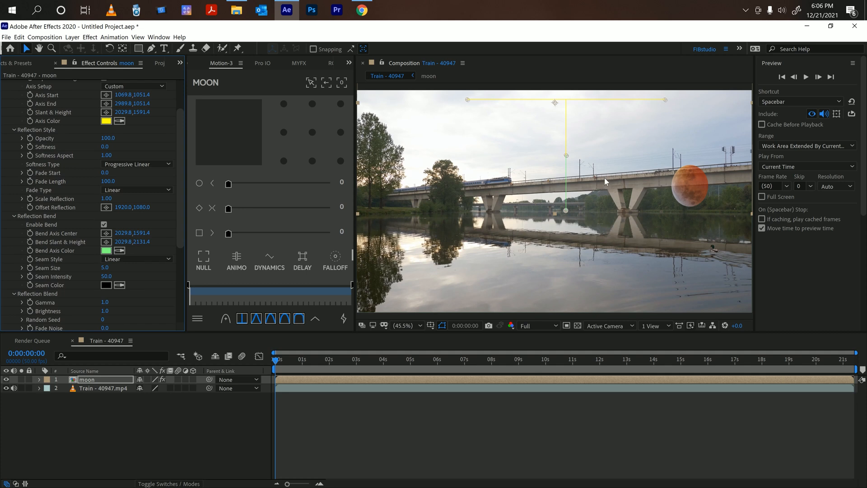
{"action": "mouse_move", "coordinate": [686, 179]}
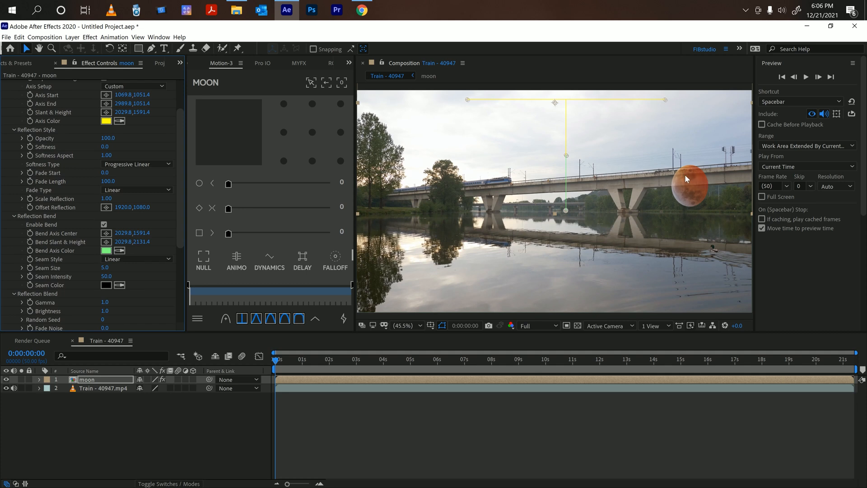
{"action": "mouse_move", "coordinate": [571, 161]}
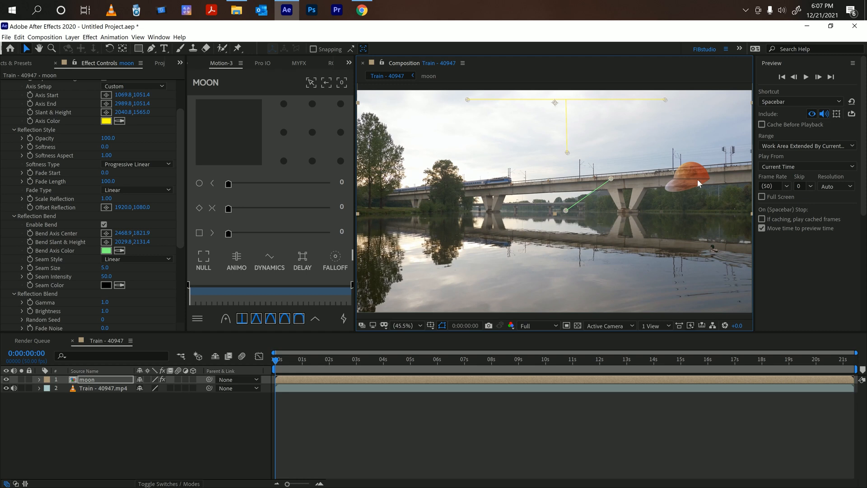
{"action": "mouse_move", "coordinate": [697, 186]}
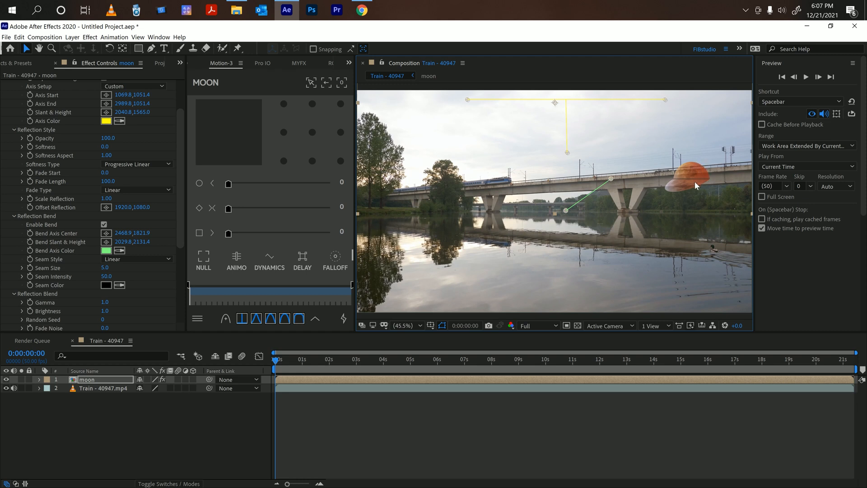
{"action": "mouse_move", "coordinate": [696, 186]}
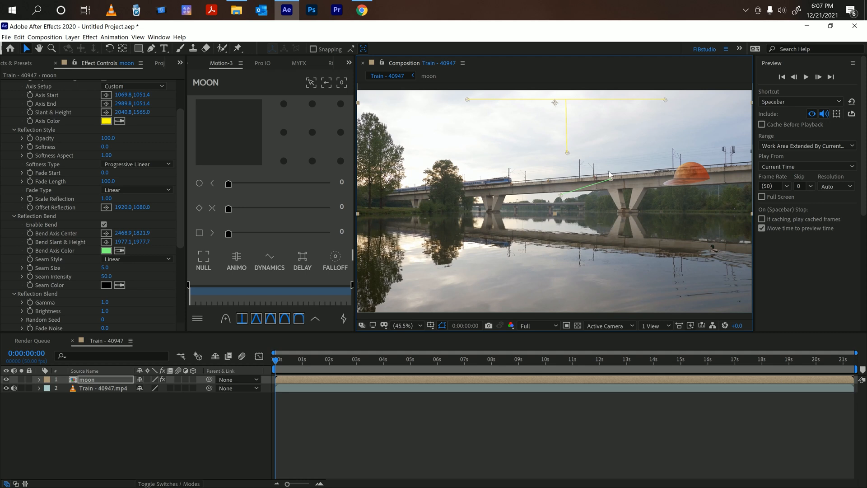
{"action": "mouse_move", "coordinate": [705, 258]}
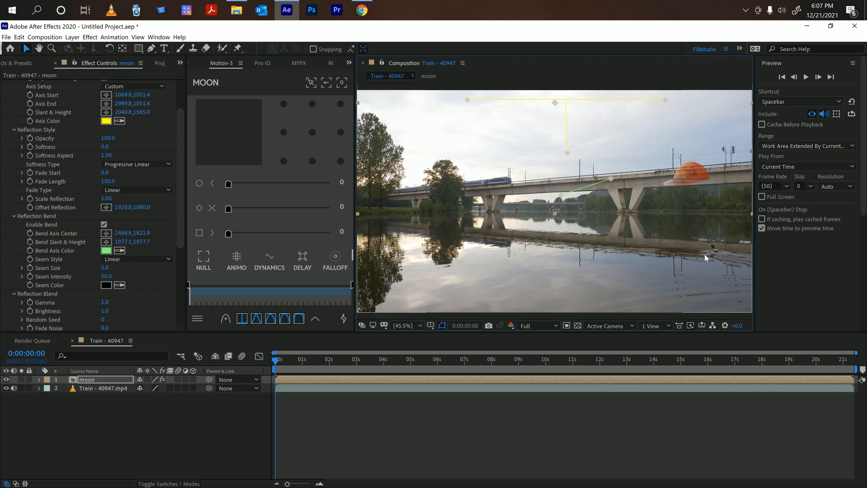
{"action": "mouse_move", "coordinate": [693, 195]}
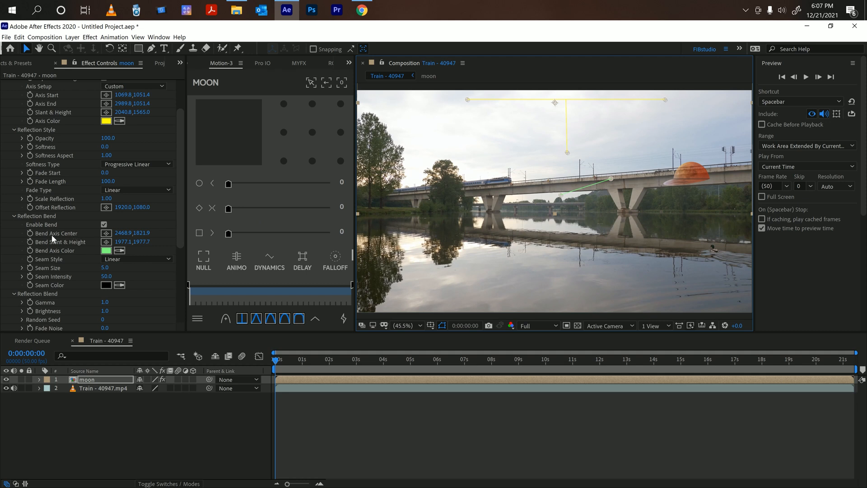
{"action": "mouse_move", "coordinate": [690, 174]}
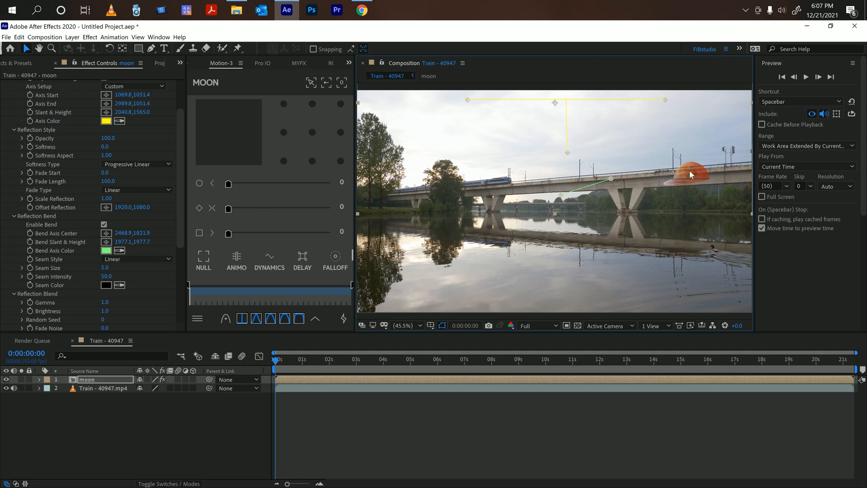
{"action": "mouse_move", "coordinate": [672, 188]}
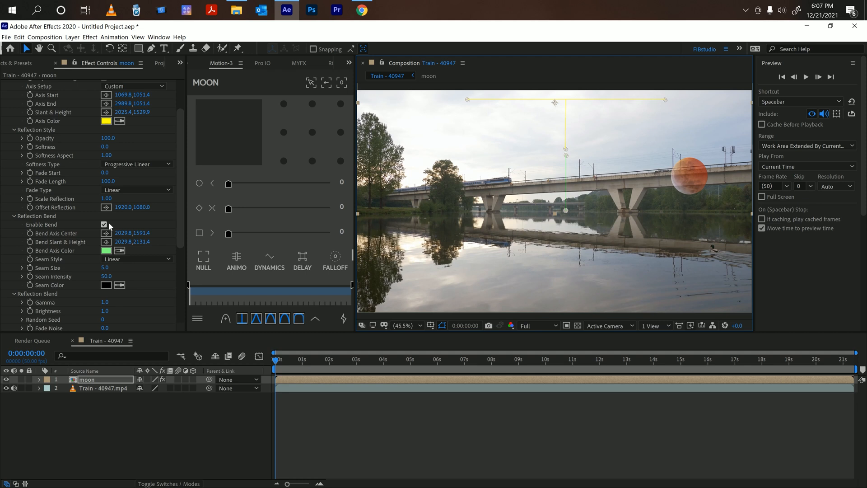
Toggle Enable Bend and reposition the moon higher so its mirrored copy sits in the river.
{"action": "left_click", "coordinate": [103, 225]}
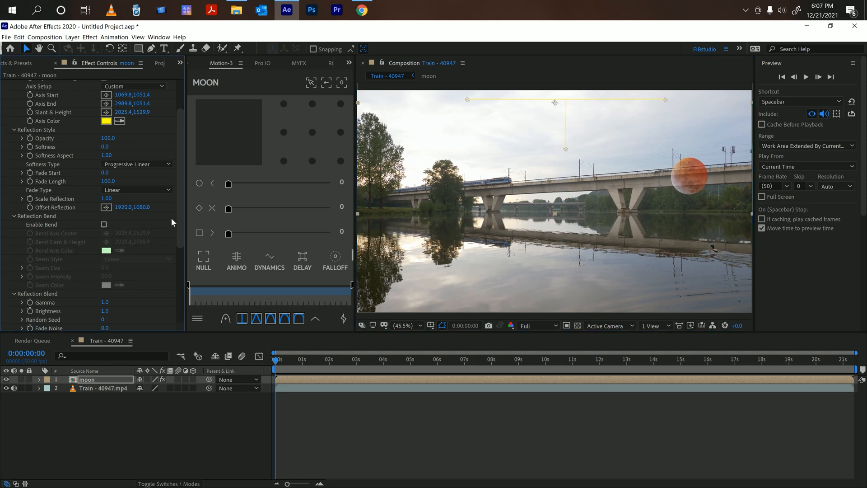
{"action": "scroll", "scroll_direction": "down", "scroll_amount": 3}
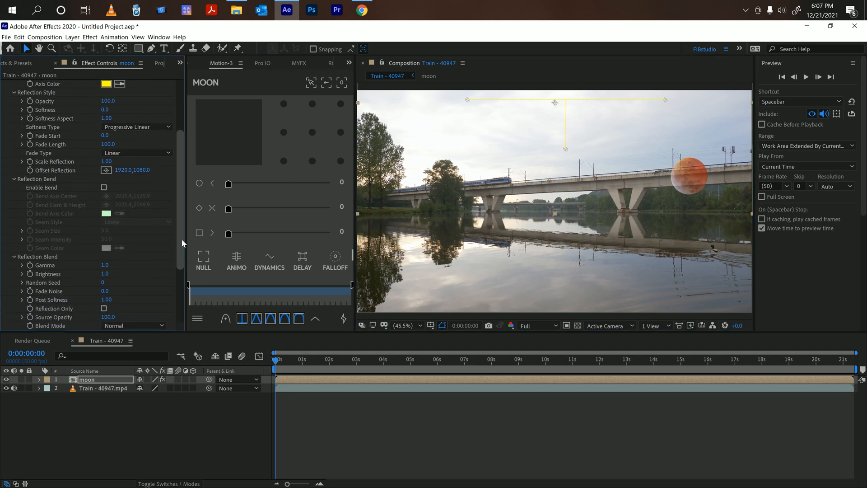
{"action": "scroll", "scroll_direction": "down", "scroll_amount": 3}
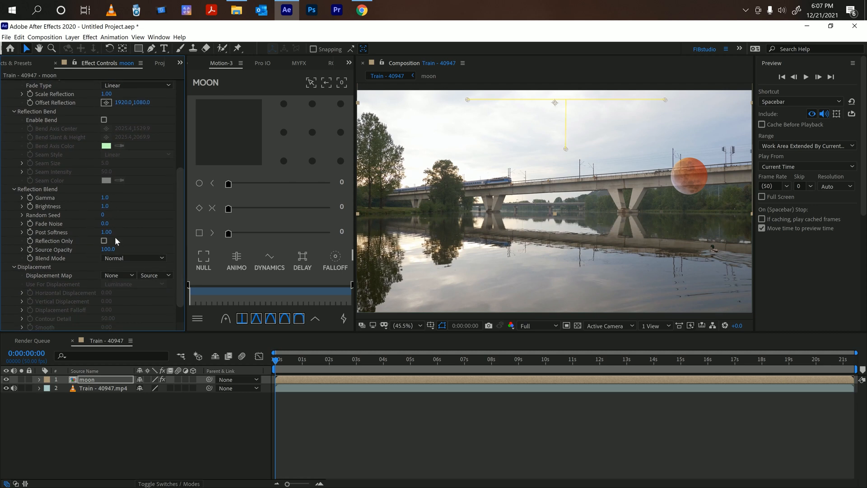
{"action": "mouse_move", "coordinate": [125, 274]}
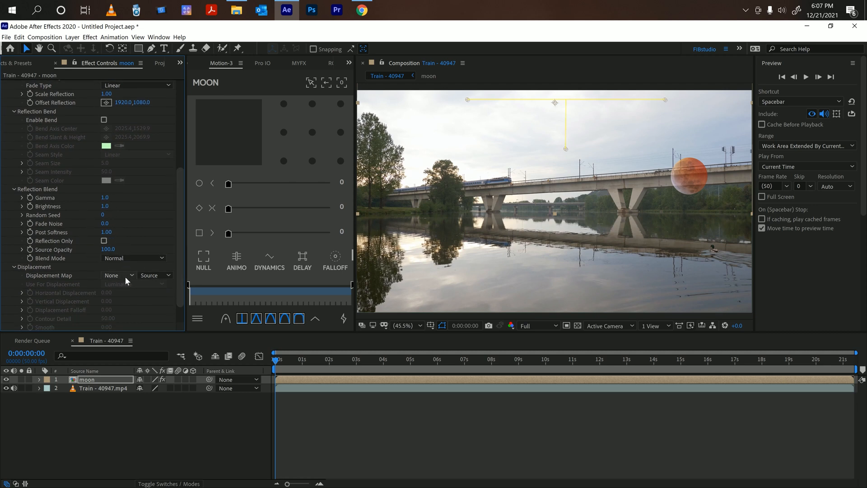
{"action": "left_click", "coordinate": [103, 120]}
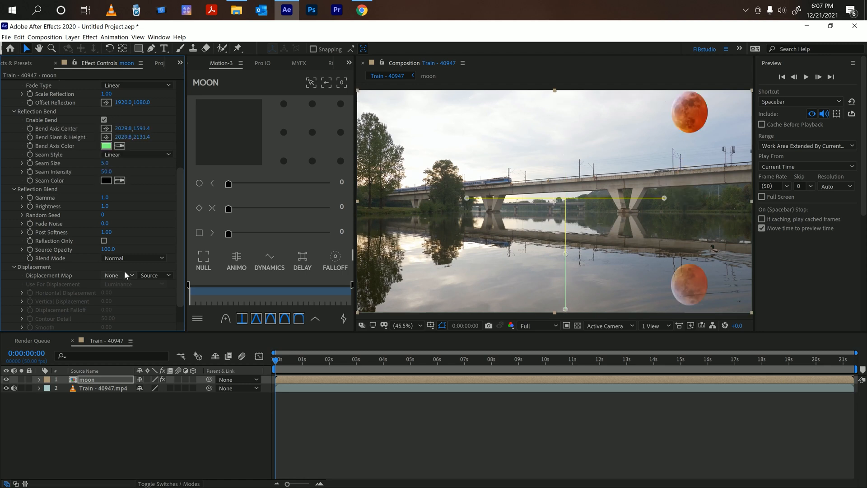
Set the Displacement Map to 2. Train - 40947.mp4 so the footage ripples the reflection.
{"action": "left_click", "coordinate": [118, 274]}
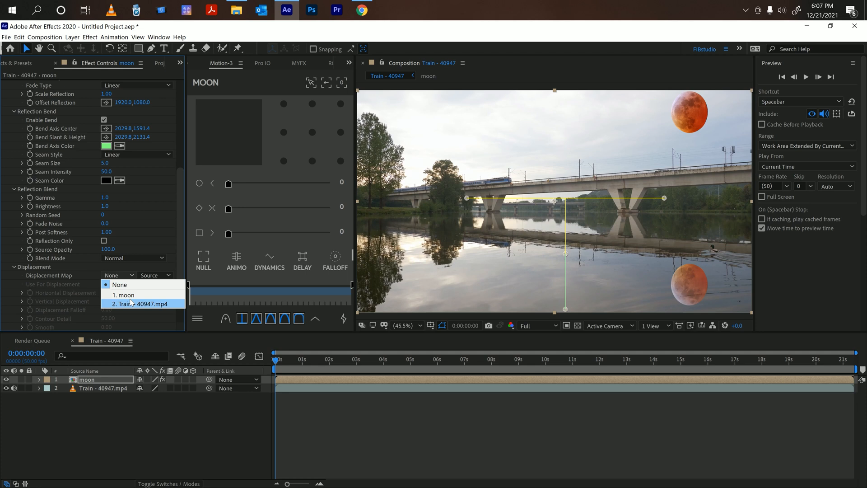
{"action": "left_click", "coordinate": [143, 304]}
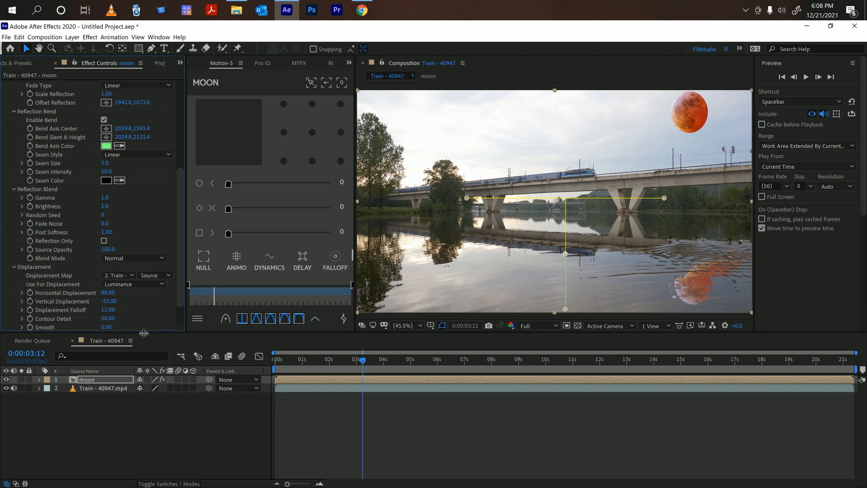
{"action": "scroll", "scroll_direction": "down", "scroll_amount": 3}
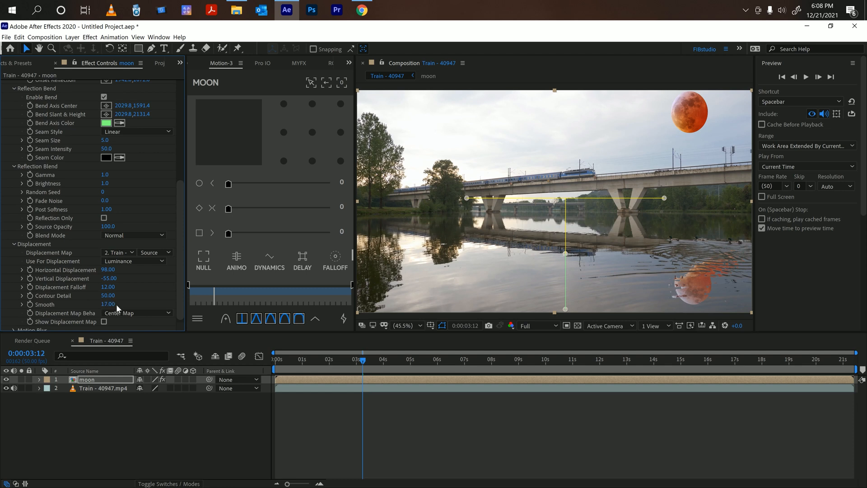
{"action": "mouse_move", "coordinate": [680, 267]}
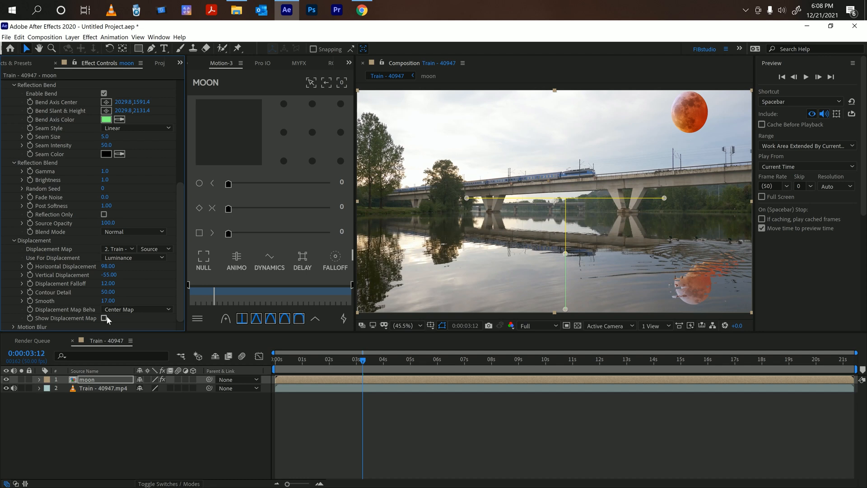
{"action": "left_click", "coordinate": [103, 317]}
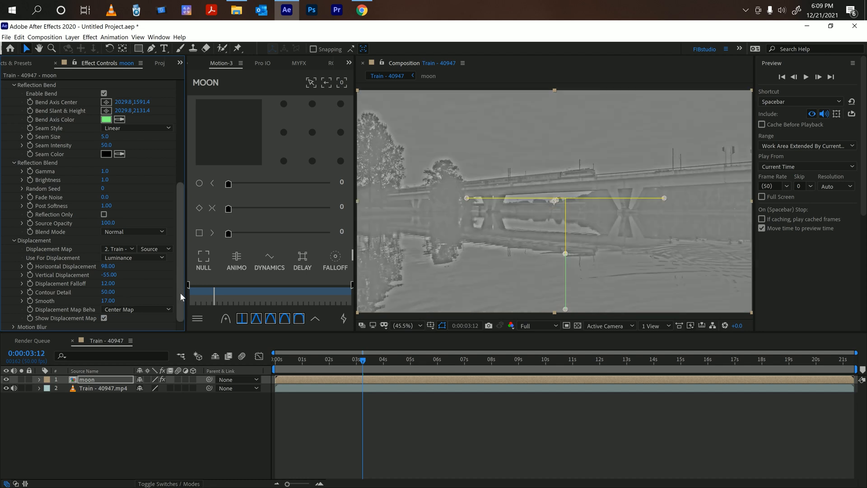
{"action": "mouse_move", "coordinate": [110, 332]}
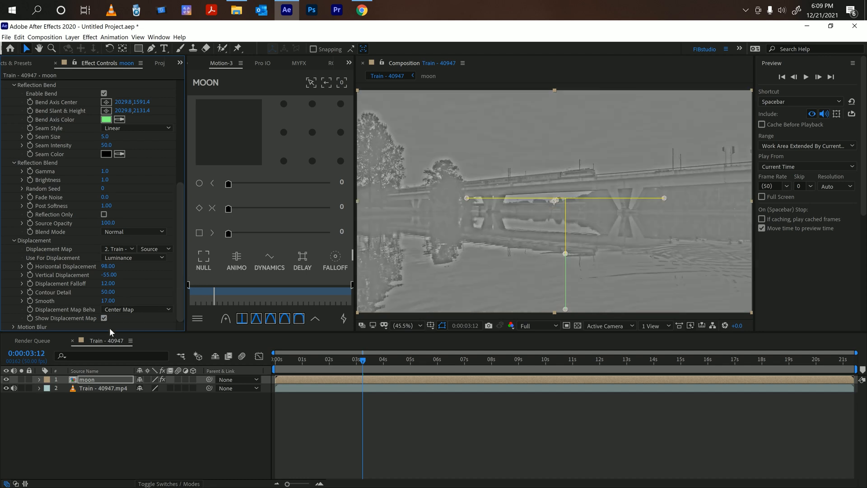
{"action": "left_click", "coordinate": [103, 318]}
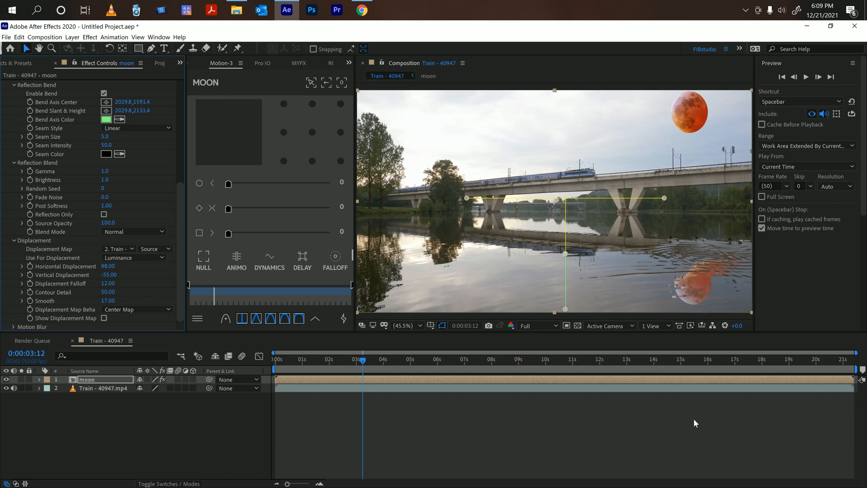